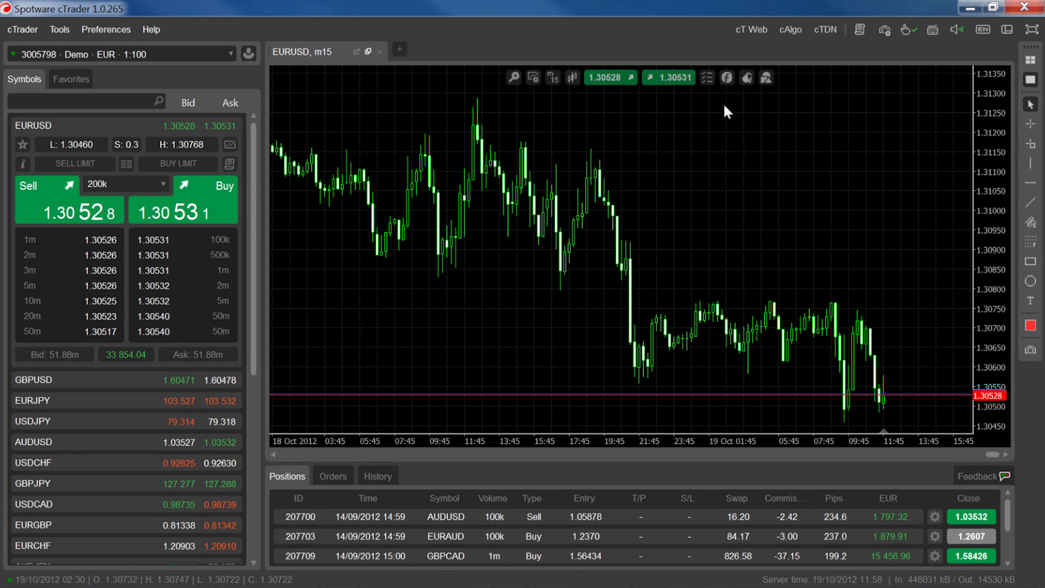
- Show the Trend indicator group for the EURUSD m15 chart
click(726, 78)
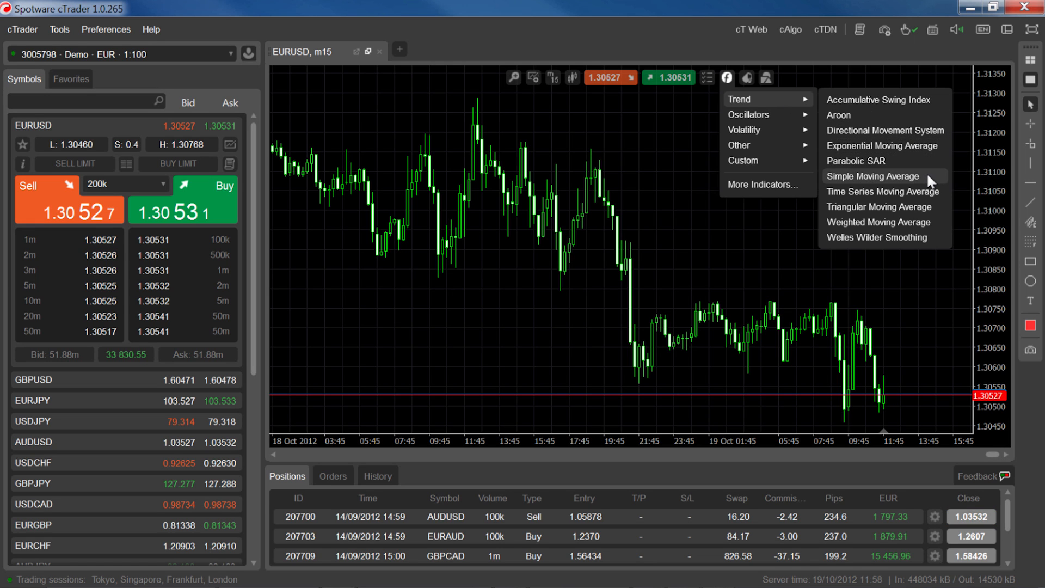
- Add a 21-period Simple Moving Average drawn as a red, thickness-2 line
click(872, 176)
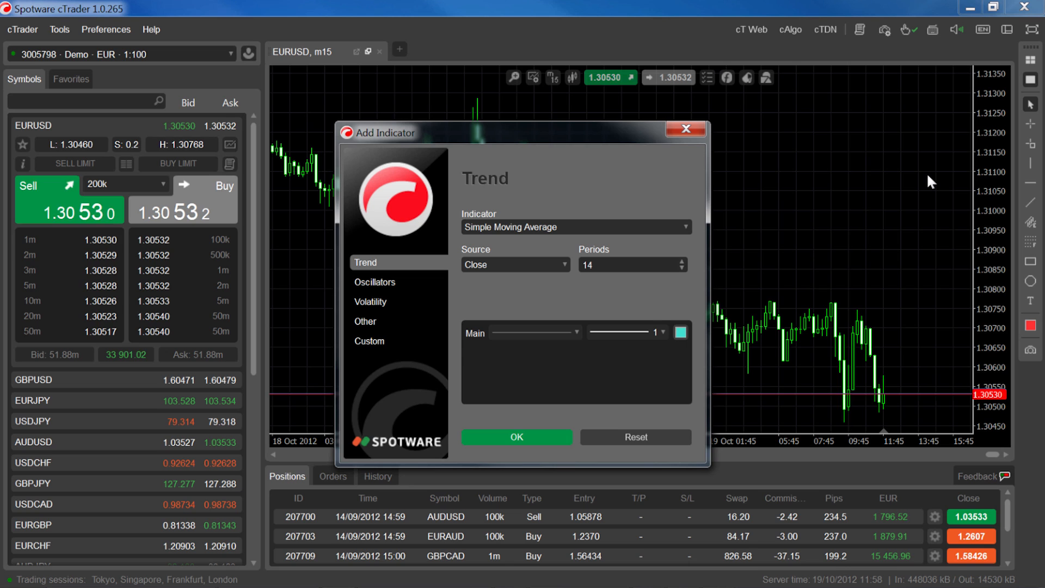
mouse_move(807, 258)
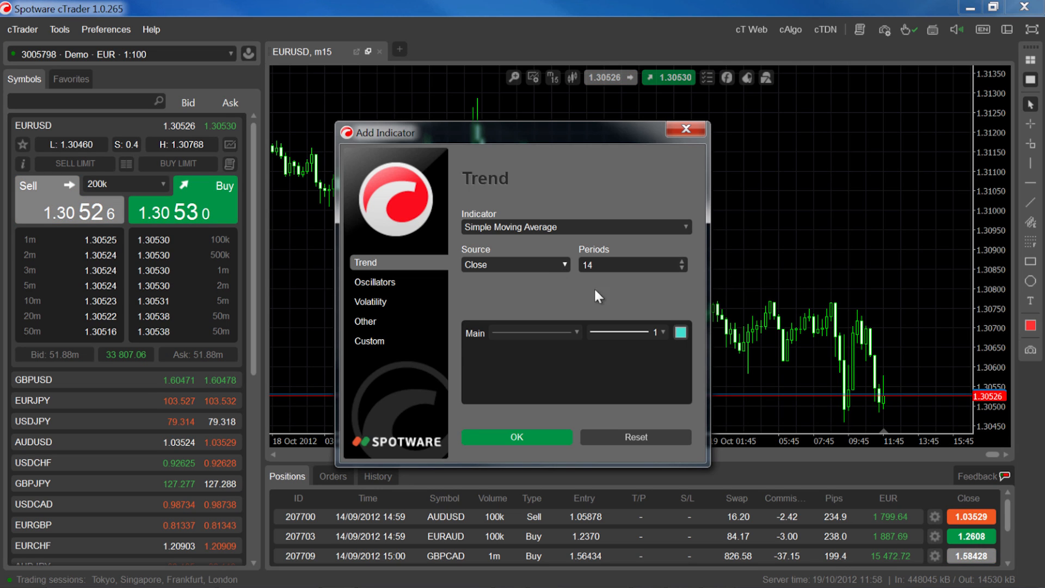
click(682, 260)
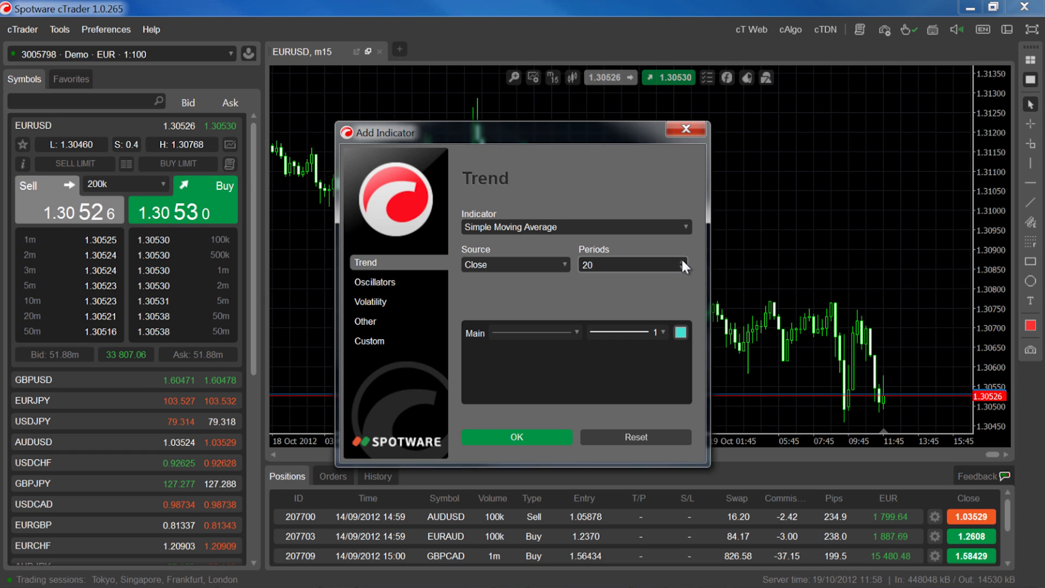
click(659, 332)
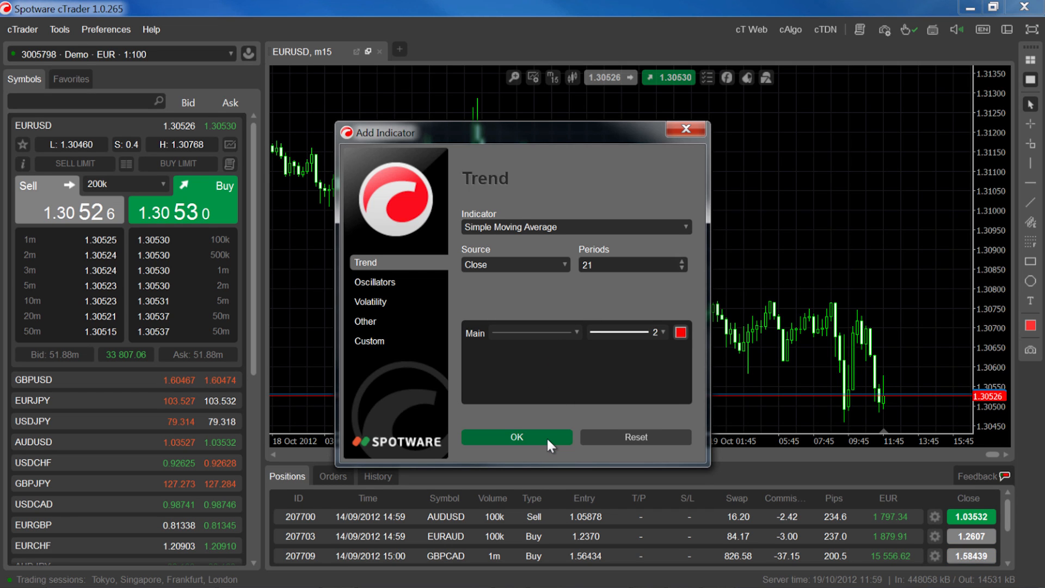
click(517, 437)
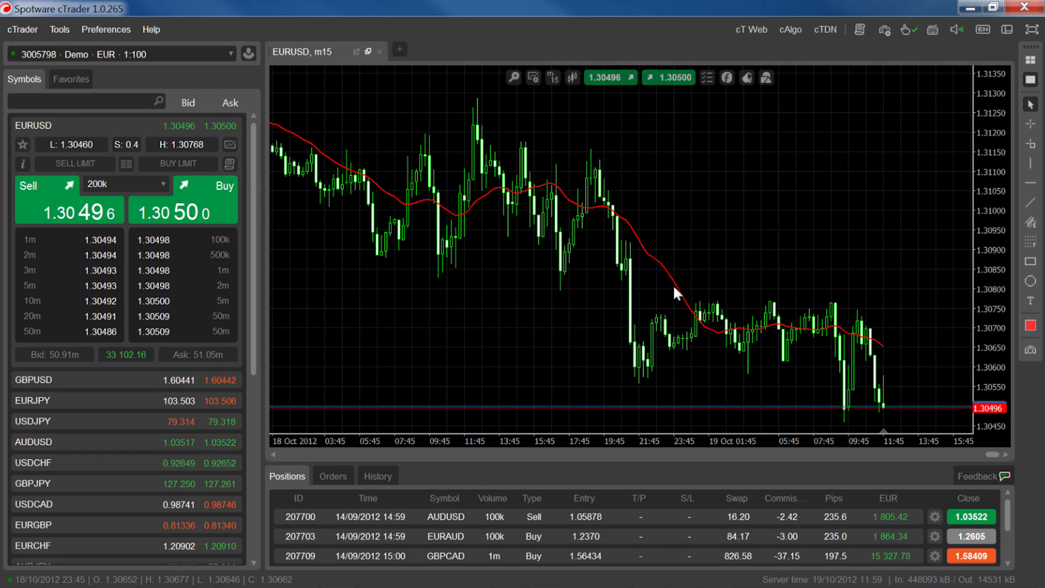
- Add a Relative Strength Index (Close, 14) pane from the Oscillators group
click(727, 78)
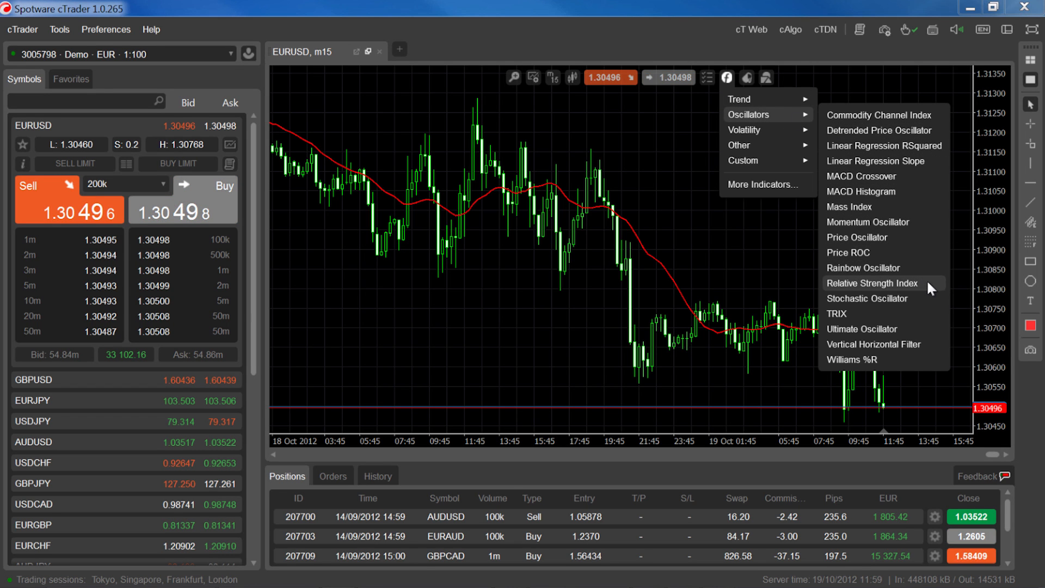
click(871, 282)
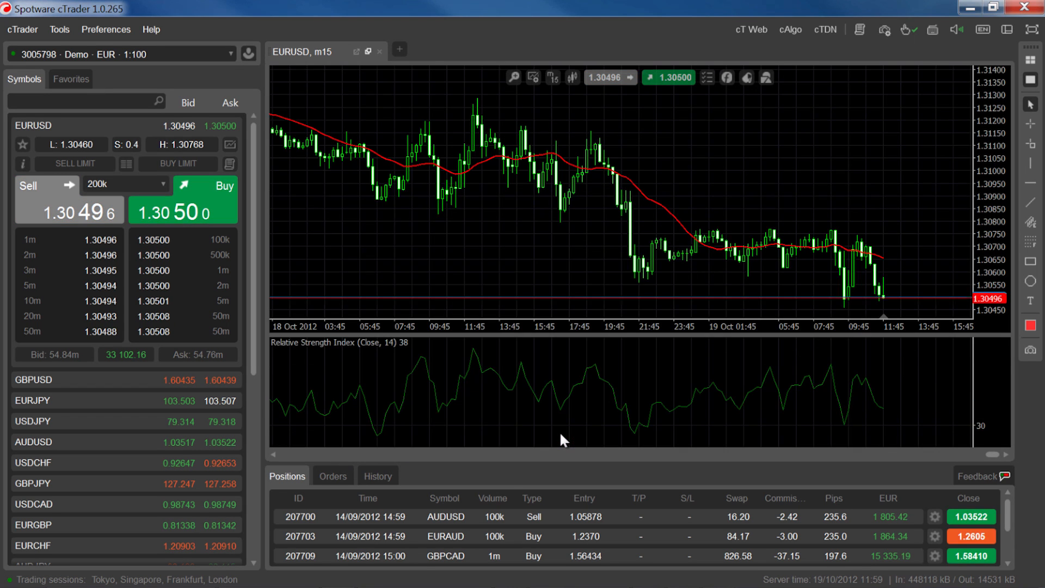
mouse_move(897, 393)
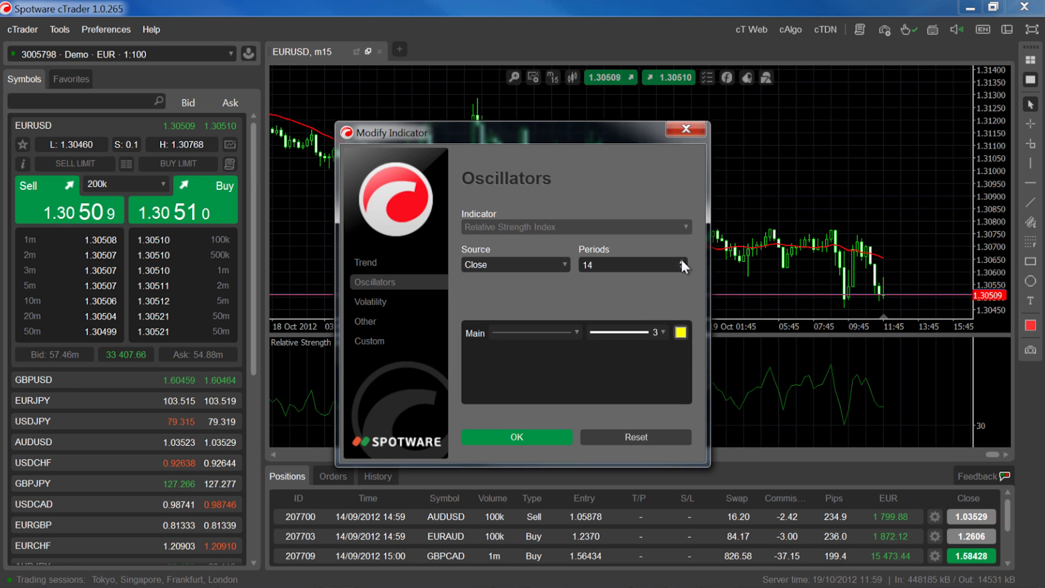
- Set the RSI to 21 periods with a thickness-3 yellow line
click(514, 437)
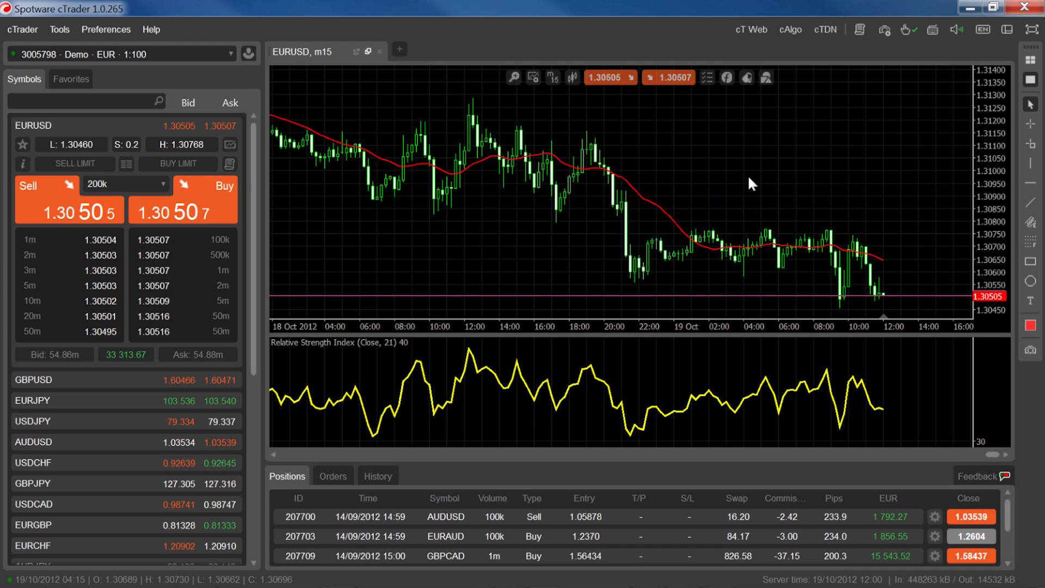
- Delete the Simple Moving Average via the Active Indicators list
right_click(751, 180)
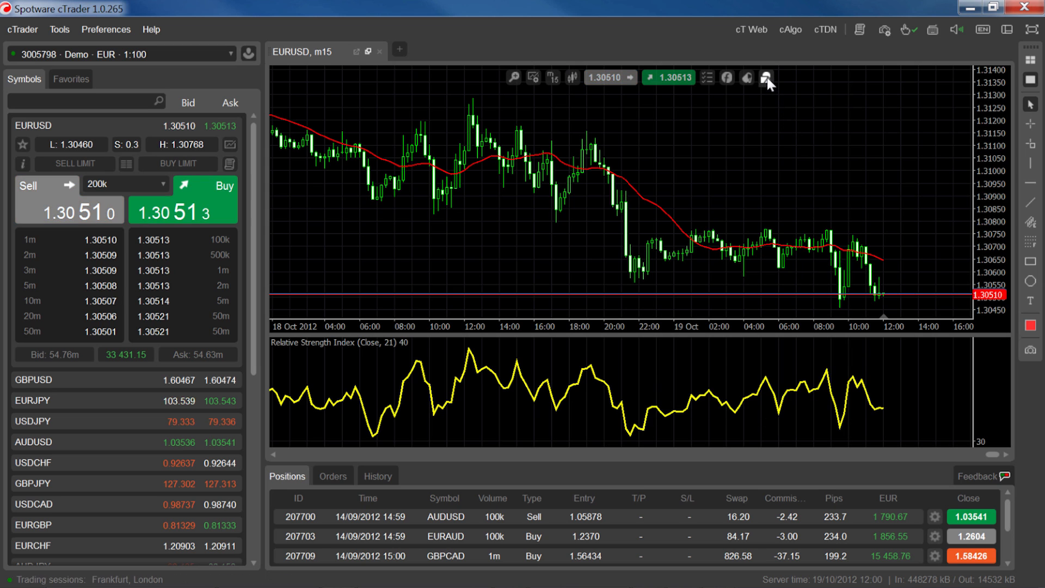
click(766, 78)
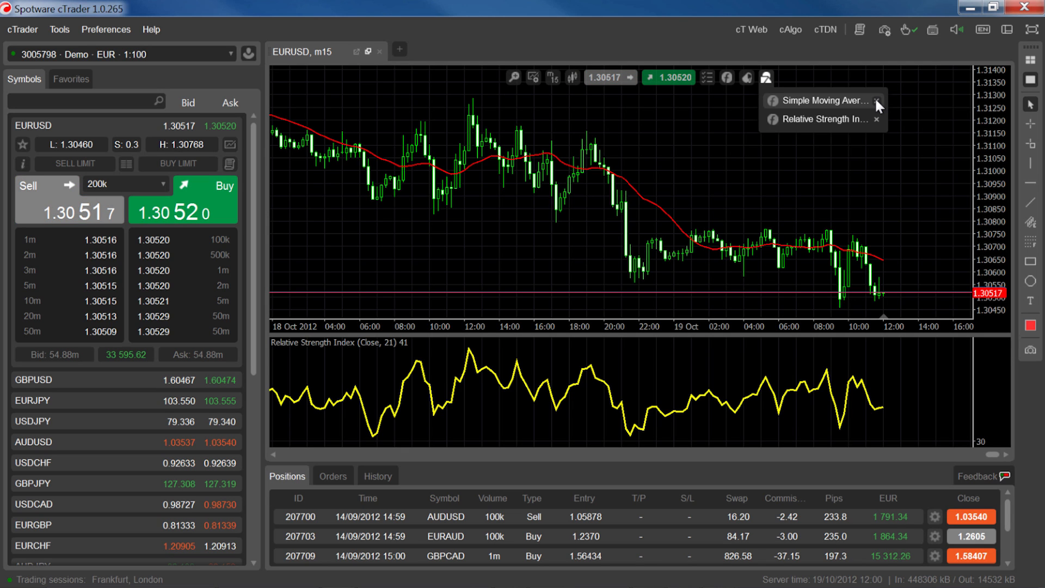
click(879, 100)
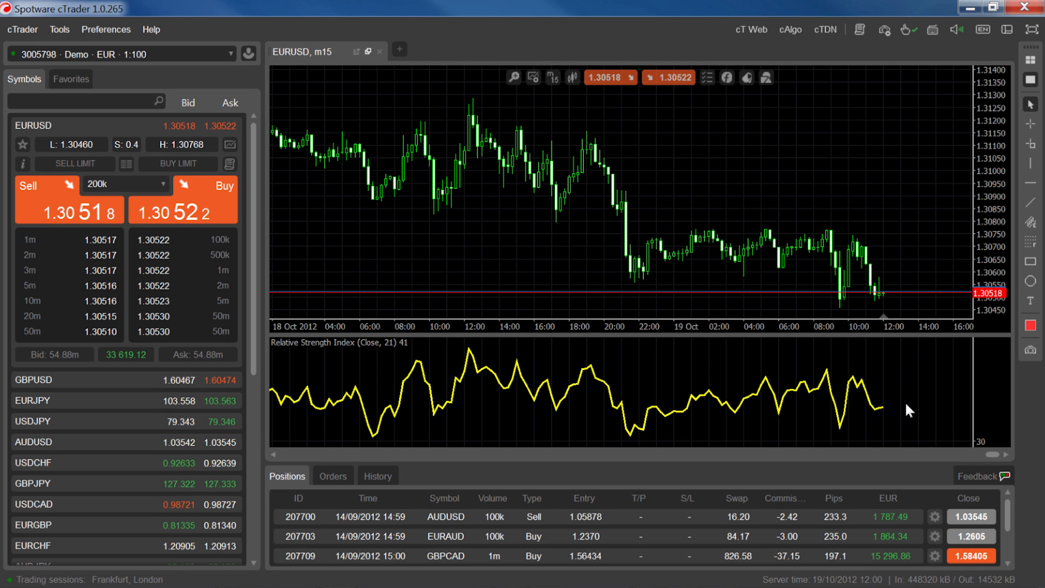
mouse_move(1000, 351)
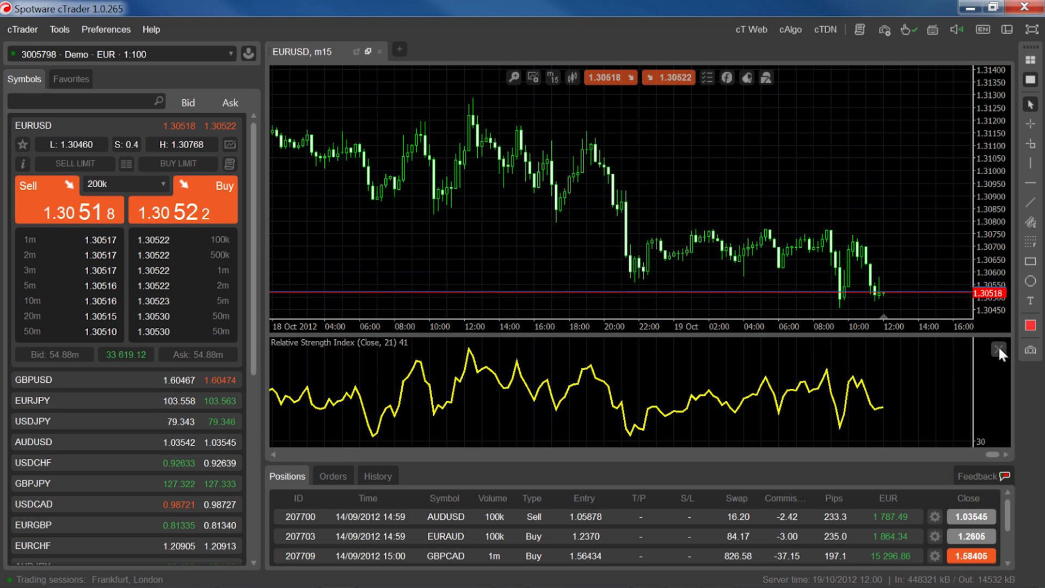
- Close the RSI pane, leaving the bare candlestick chart
click(998, 348)
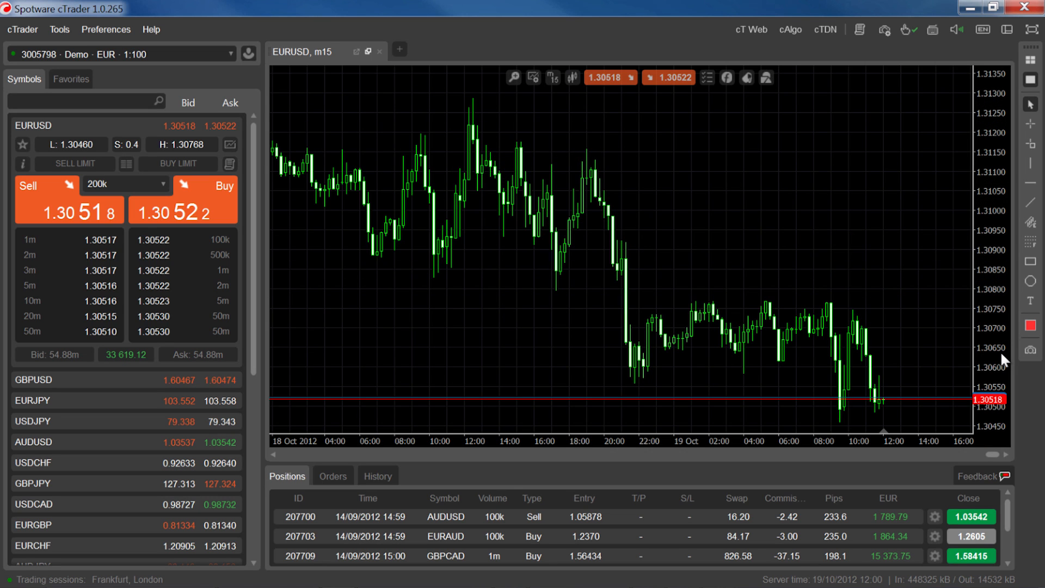